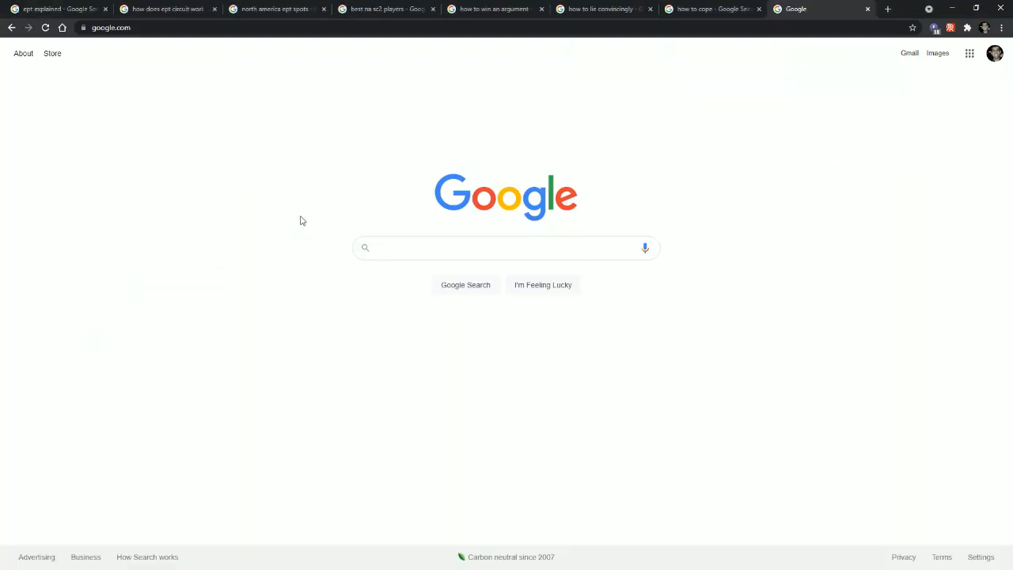
pyautogui.write('tl.net')
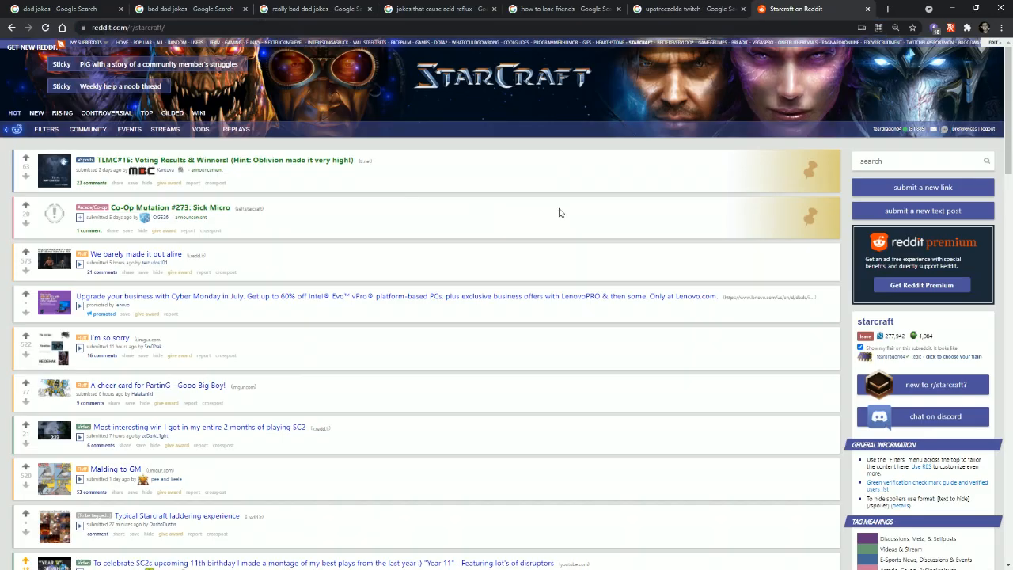
pyautogui.scroll(-3)
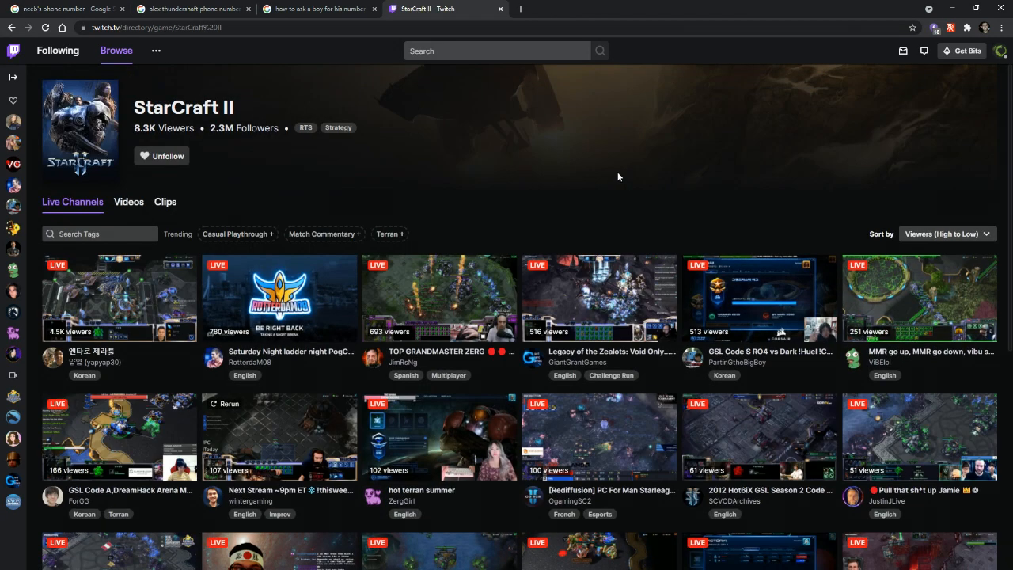
pyautogui.click(278, 296)
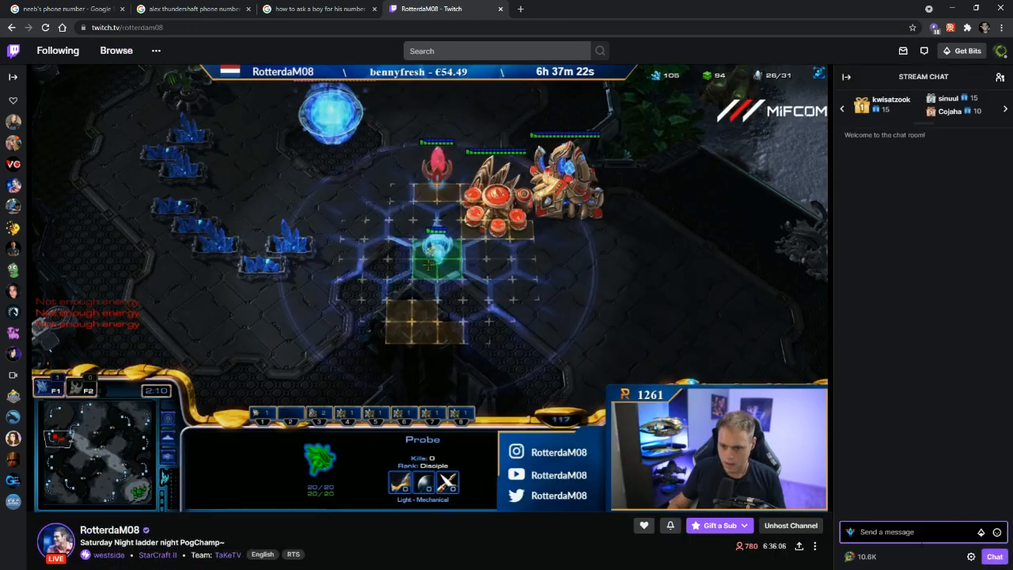
pyautogui.write('why no storm?')
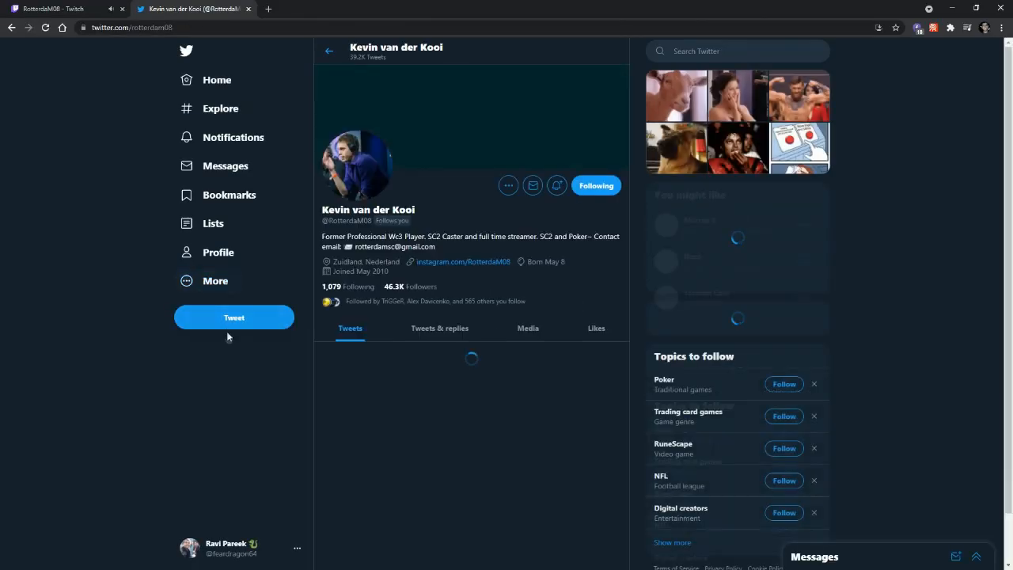
pyautogui.write("Why didn't")
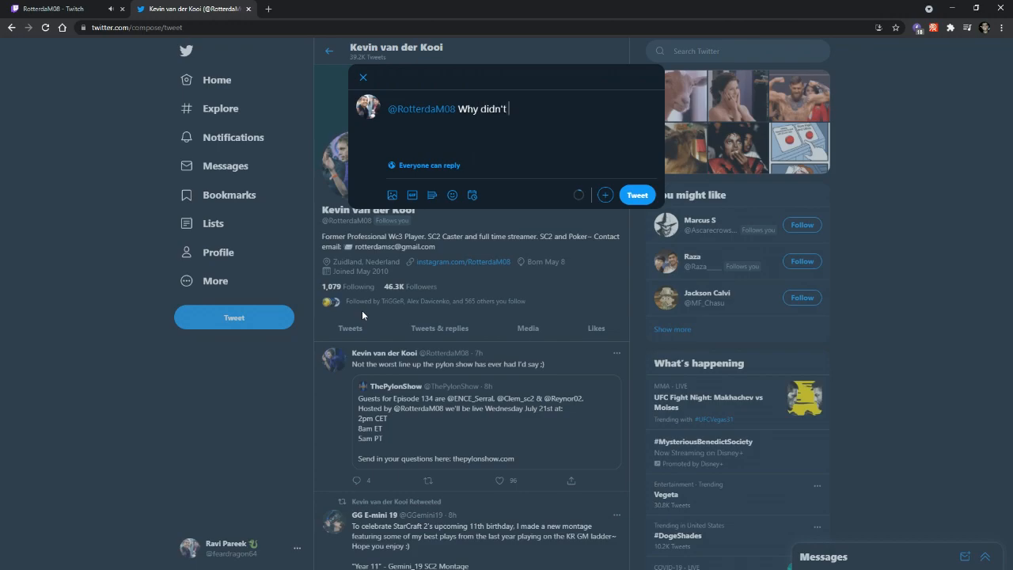